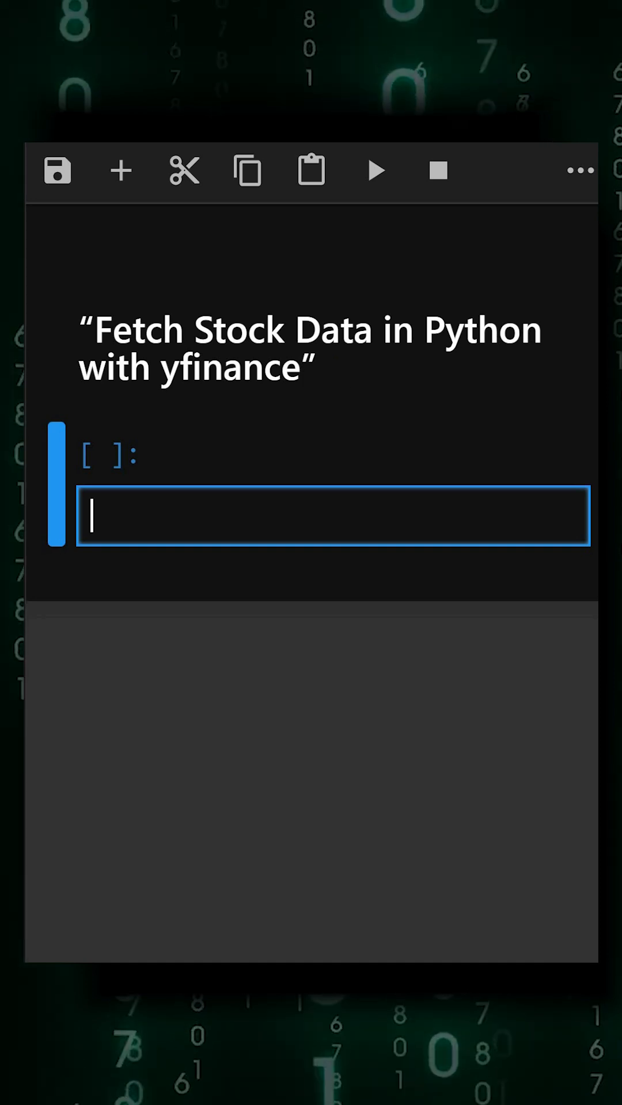
# Write `import yfinance as yf` in the code cell and start a new line
pyautogui.write('import')
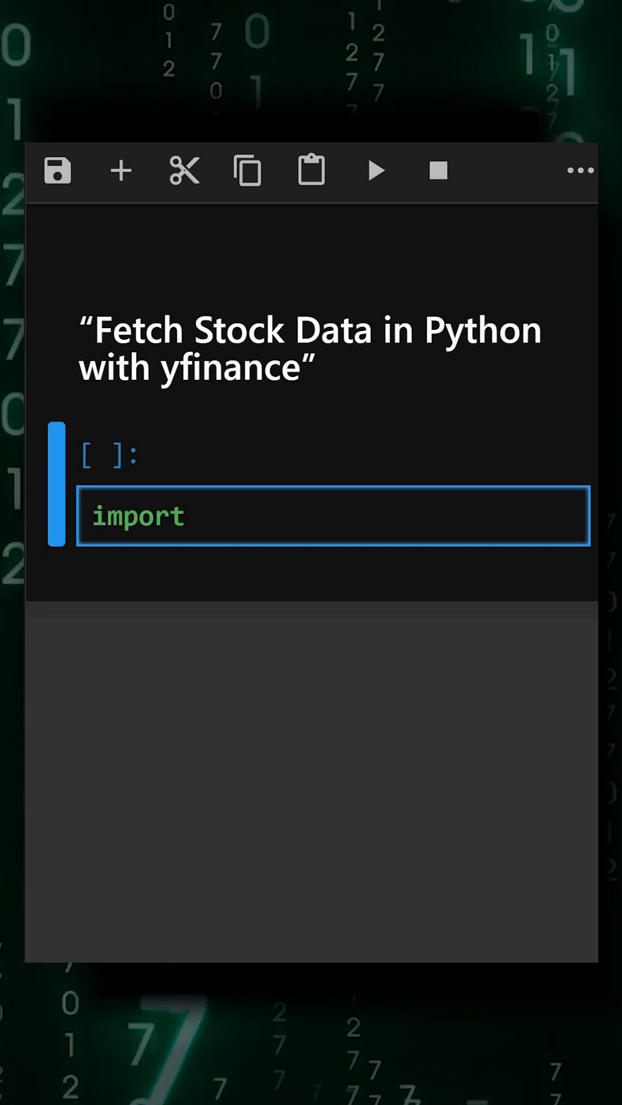
pyautogui.write('yfinance as')
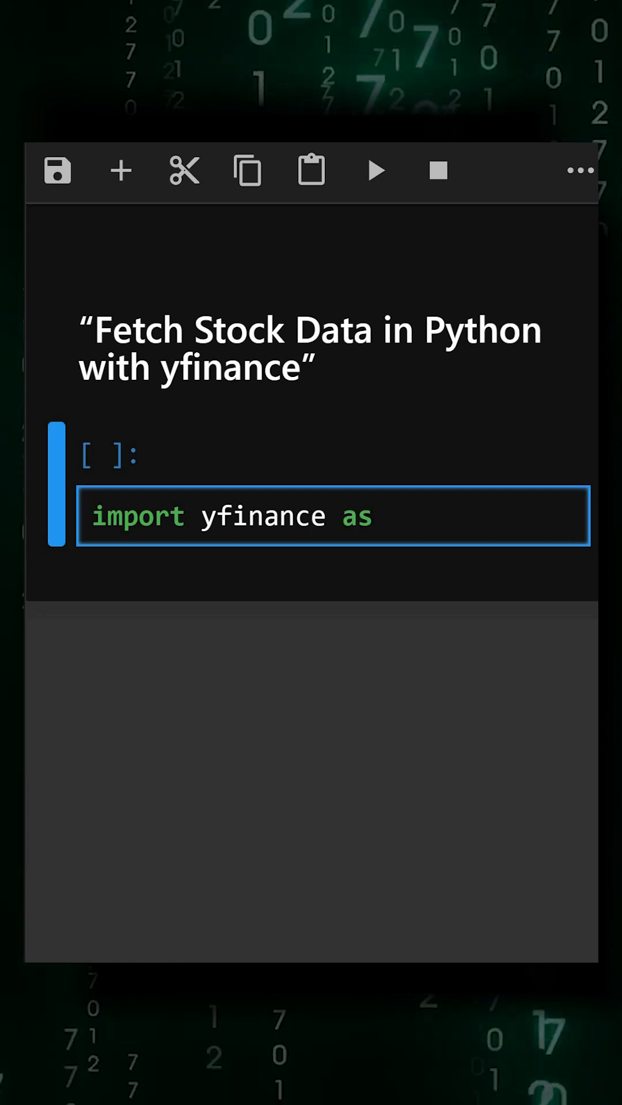
pyautogui.write('yf')
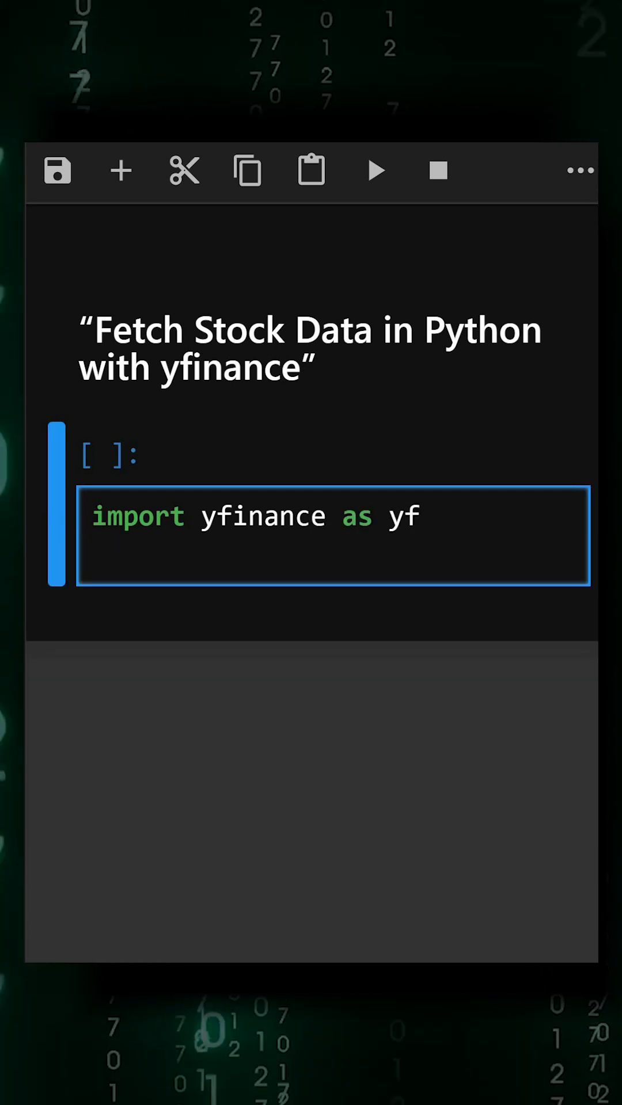
pyautogui.press('Enter')
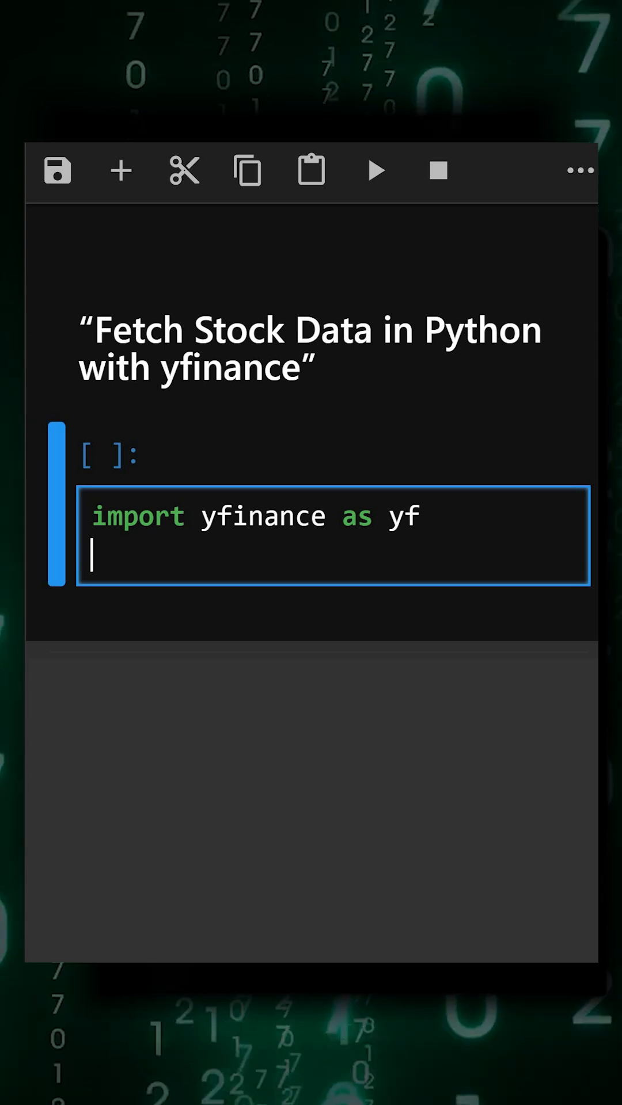
# Add a line downloading AAPL with yf.download, with start and end dates, into data
pyautogui.write('data=yf.download("AAPL",start="")')
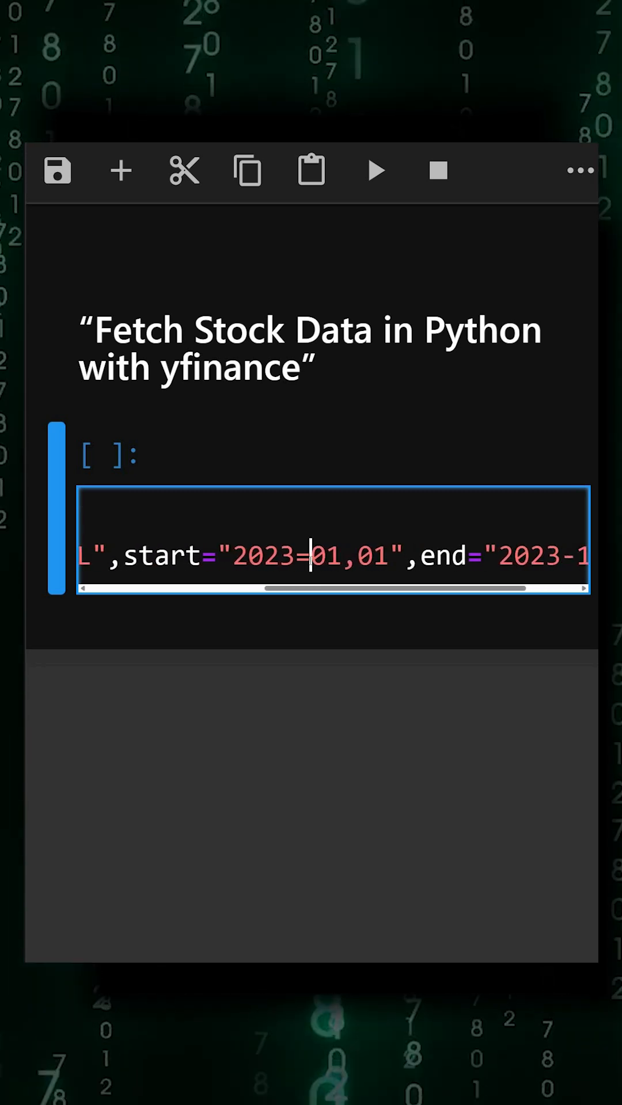
pyautogui.write(',start="2')
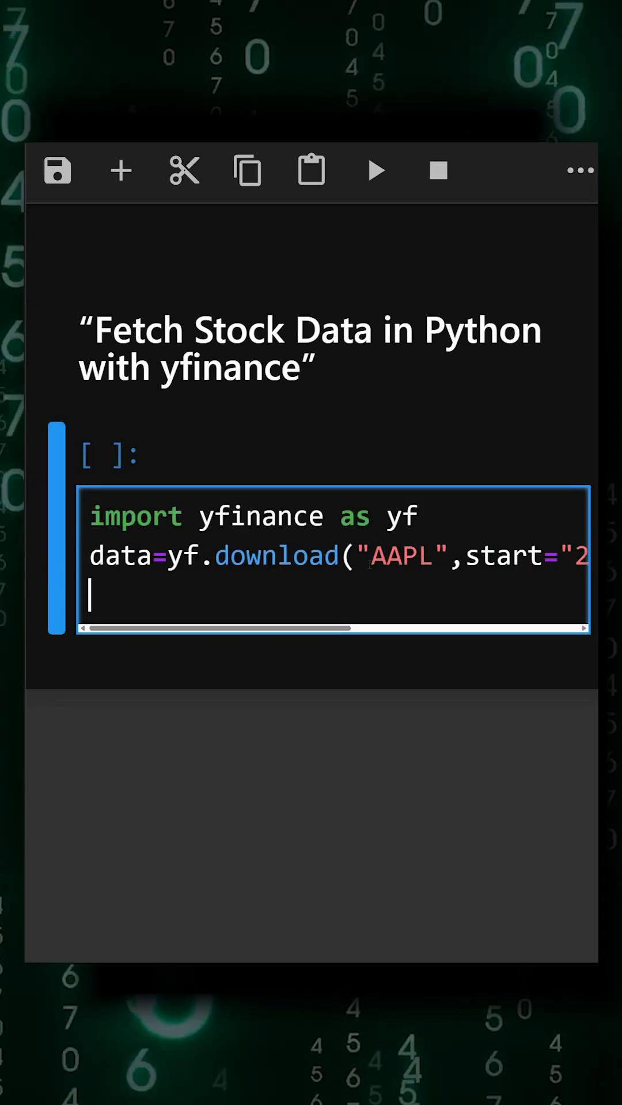
# Add print(date.head()) and a data['Close'].plot line titled "Apple Closing Prices"
pyautogui.write('print(')
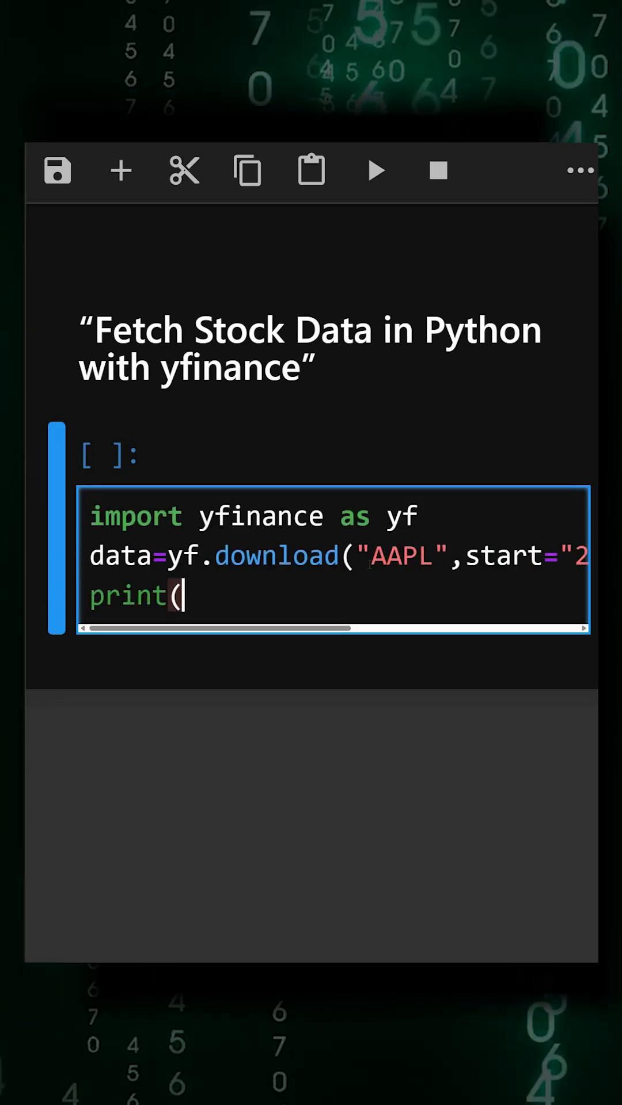
pyautogui.write('date.head())')
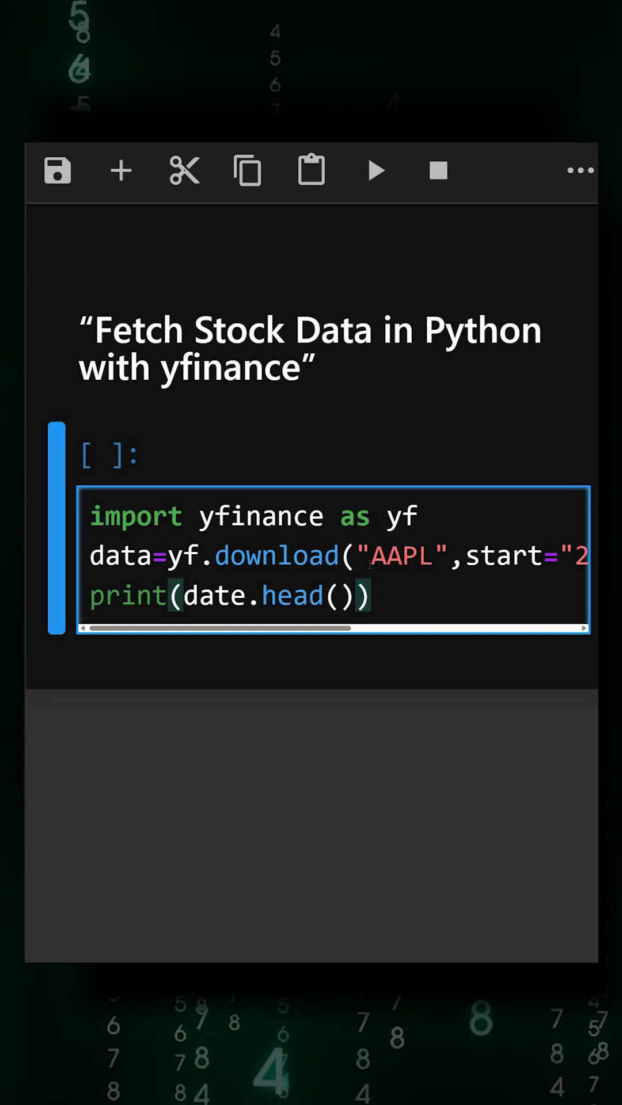
pyautogui.press('enter')
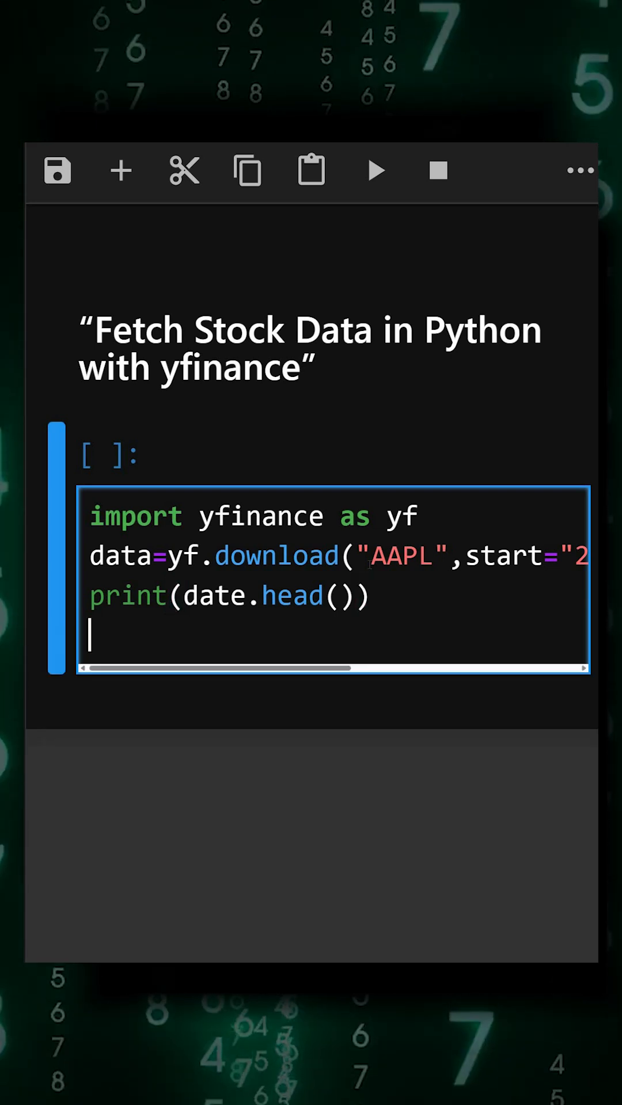
pyautogui.write('data')
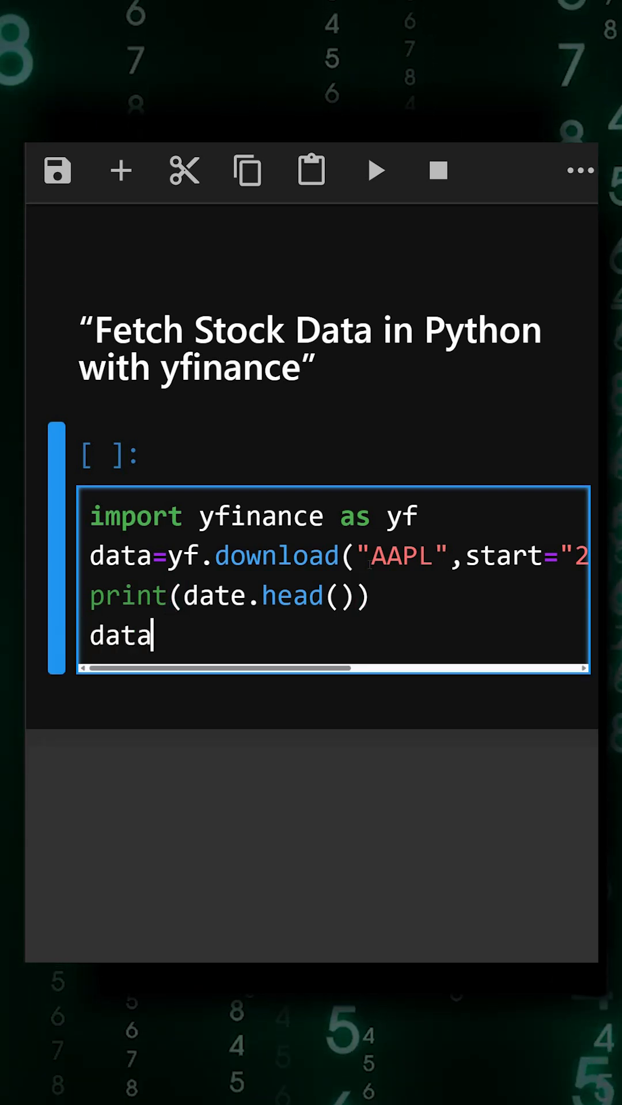
pyautogui.write('[\'Close\'].plot(title="A")')
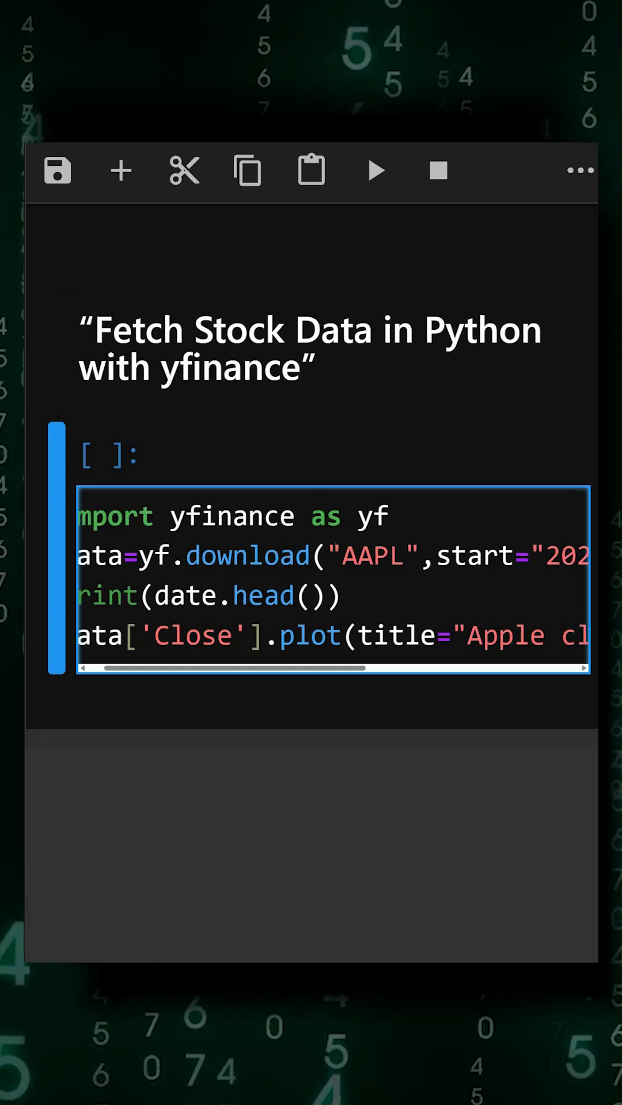
# Run the cell and view the printed AAPL rows and the Apple Closing Prices chart
pyautogui.click(375, 170)
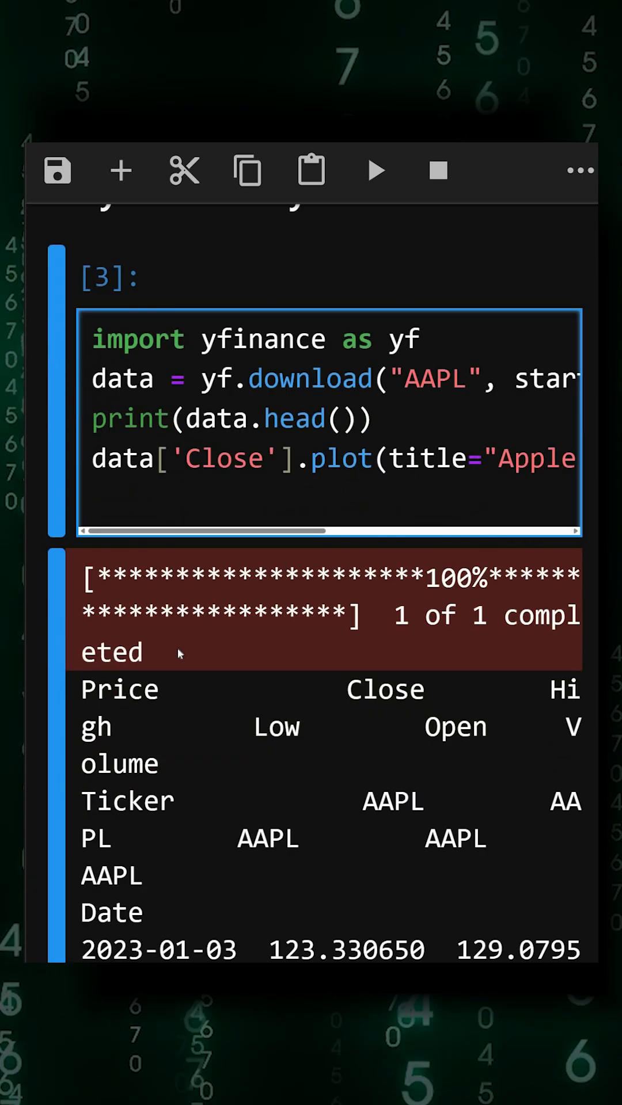
pyautogui.scroll(-3)
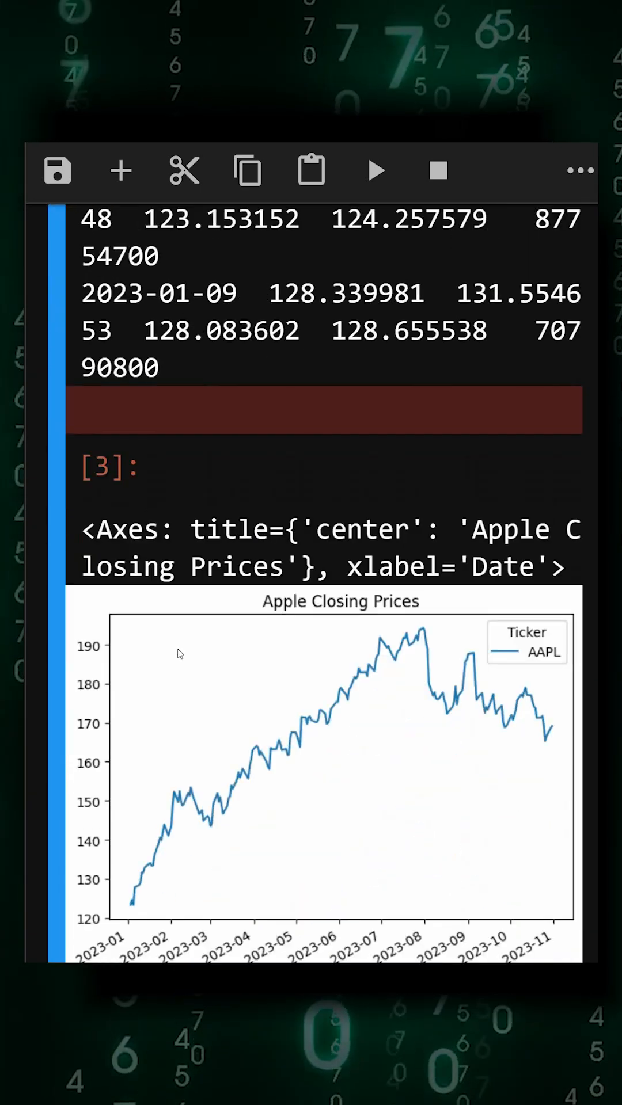
pyautogui.scroll(-3)
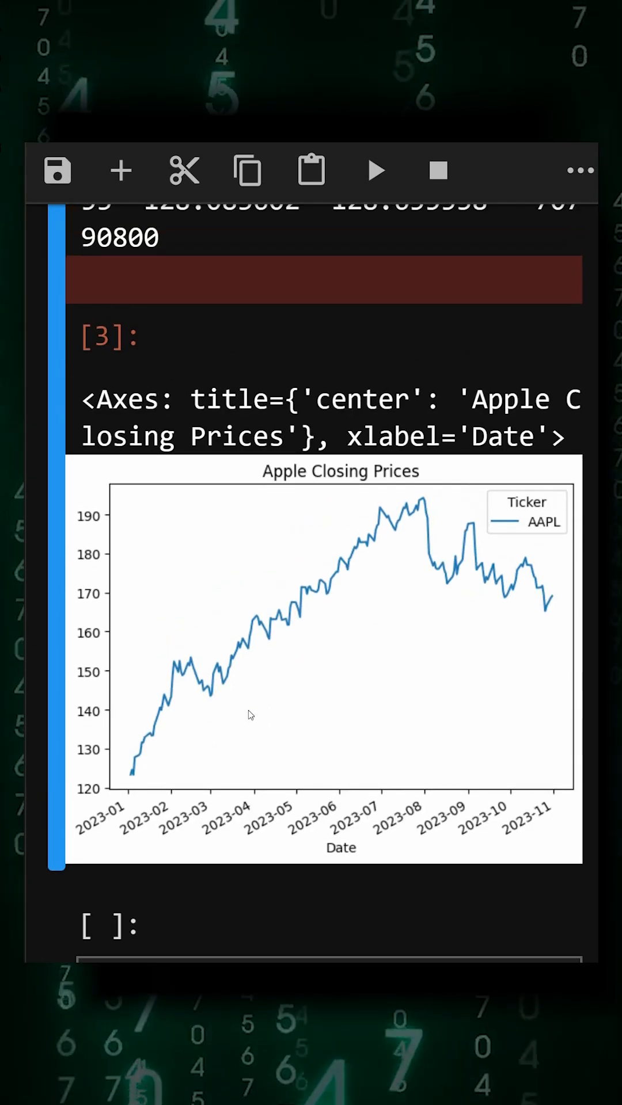